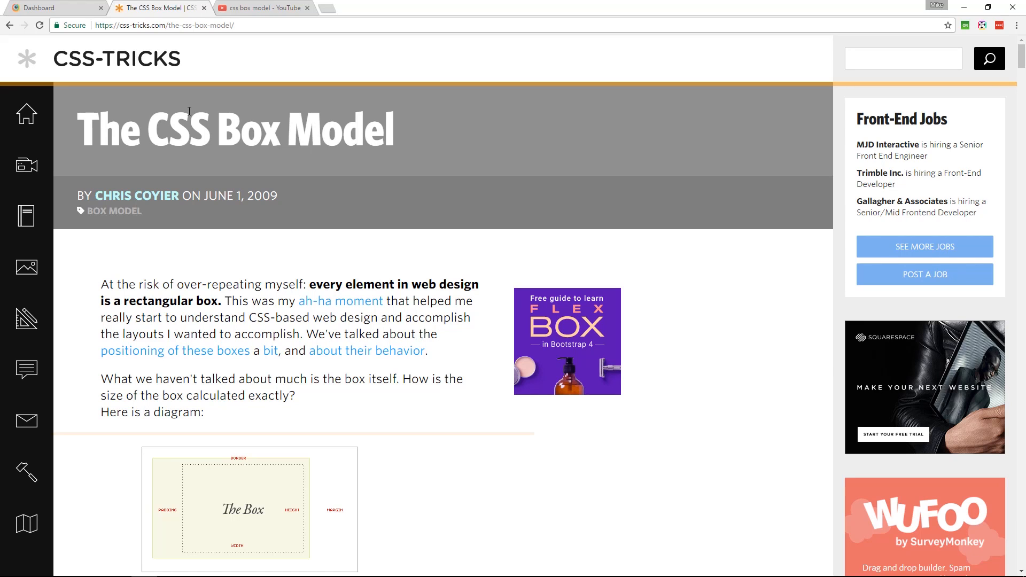
{"action": "mouse_move", "coordinate": [256, 94]}
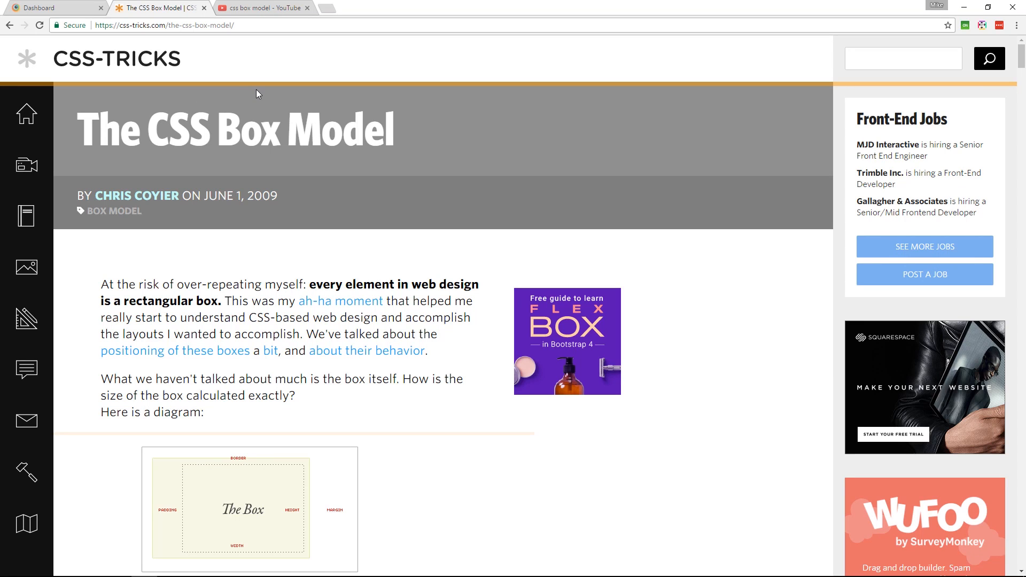
{"action": "mouse_move", "coordinate": [257, 74]}
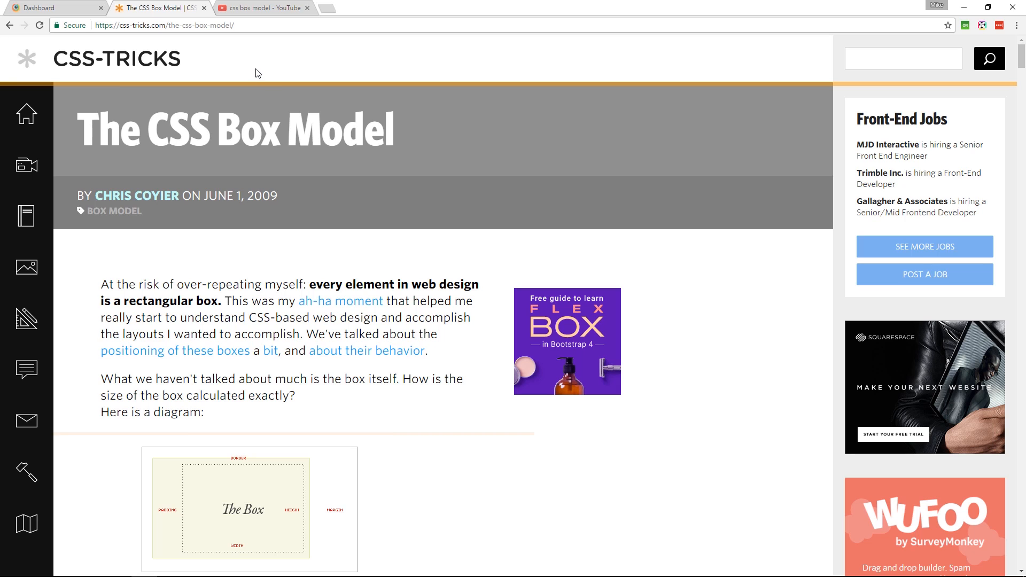
{"action": "mouse_move", "coordinate": [263, 44]}
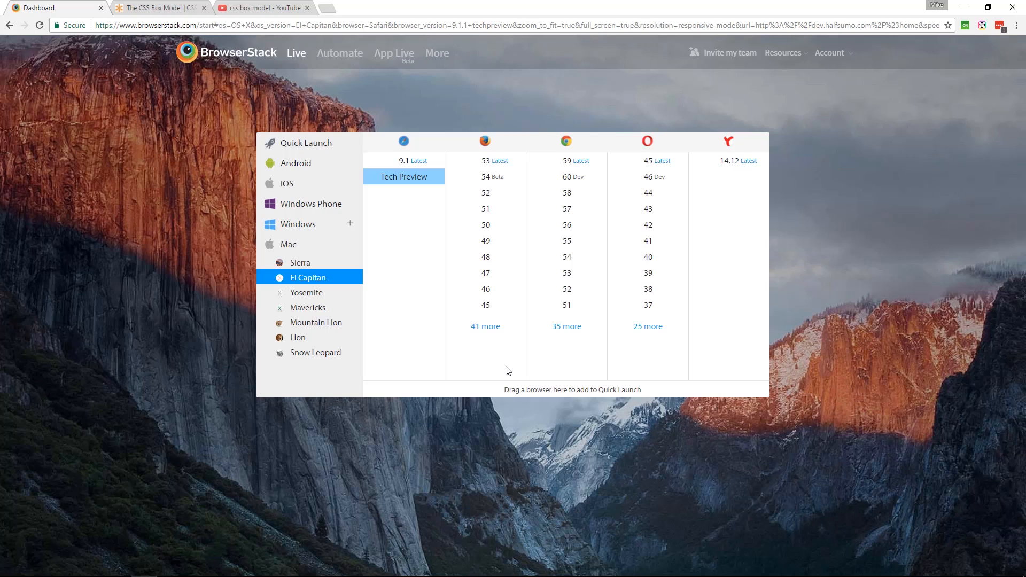
{"action": "mouse_move", "coordinate": [518, 355]}
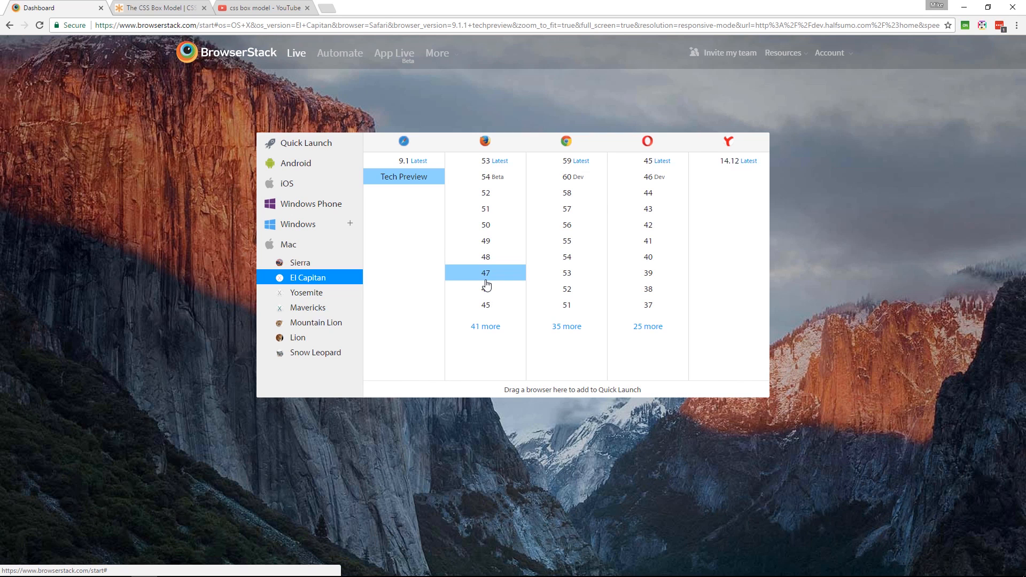
{"action": "mouse_move", "coordinate": [411, 165]}
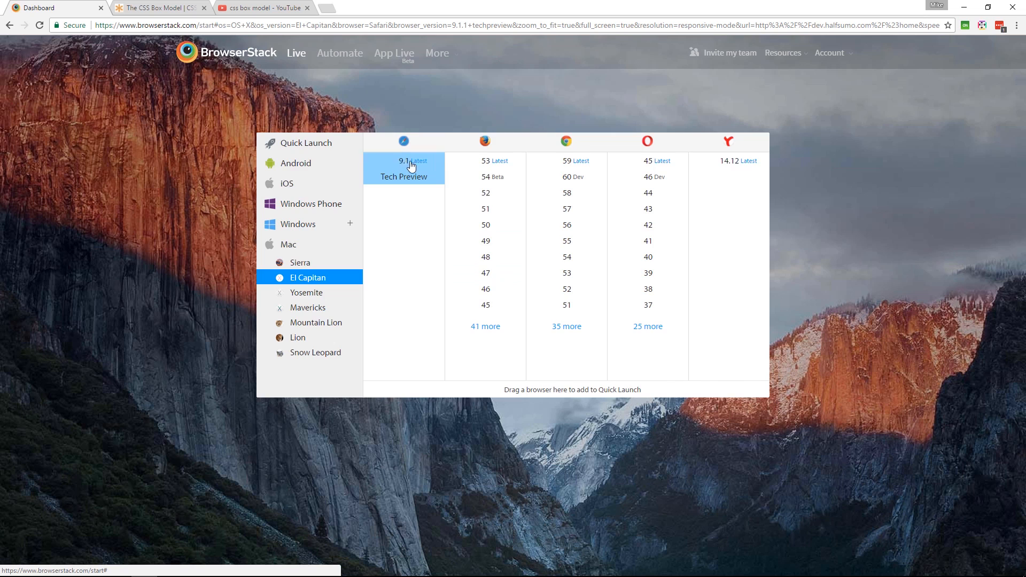
Select Safari 9.1 from the El Capitan browser list in BrowserStack Live.
{"action": "left_click", "coordinate": [404, 168]}
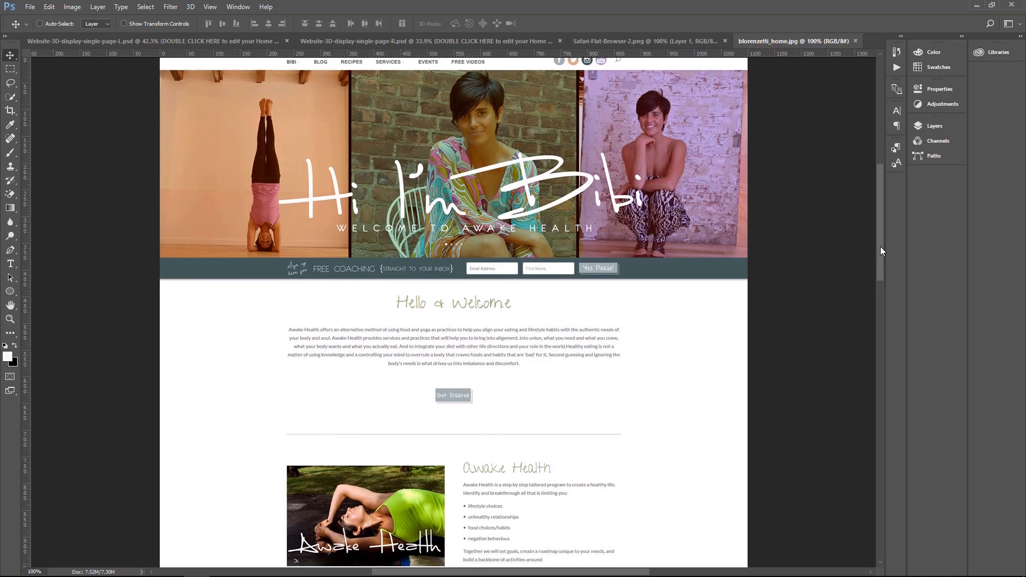
{"action": "scroll", "scroll_direction": "down", "scroll_amount": 3}
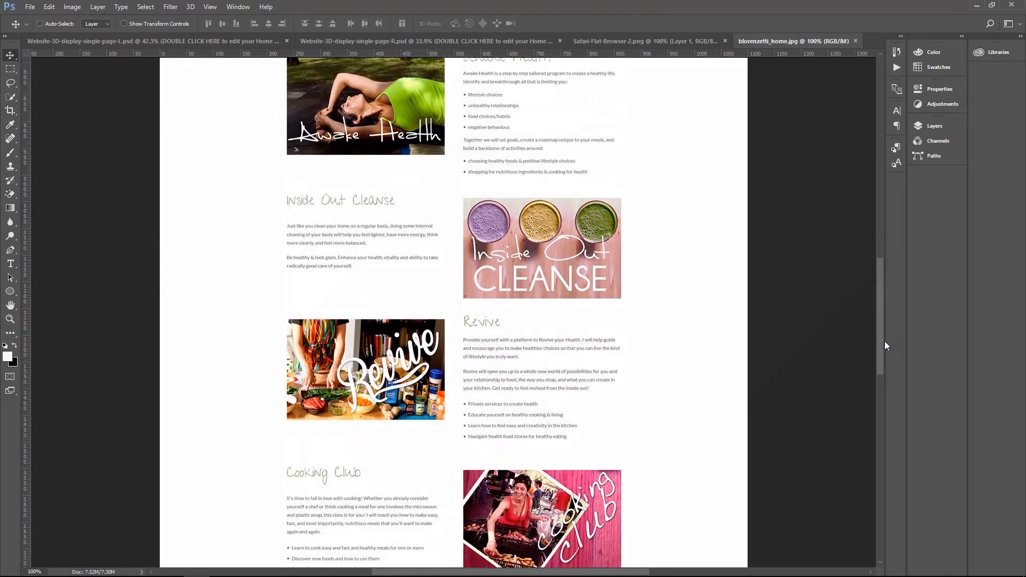
{"action": "scroll", "scroll_direction": "down", "scroll_amount": 3}
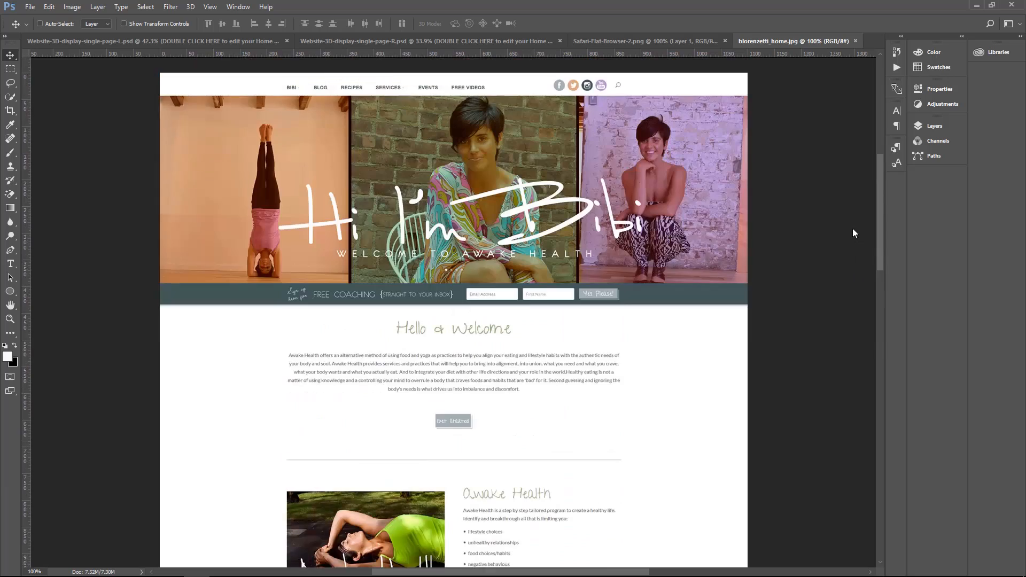
{"action": "left_click", "coordinate": [792, 40]}
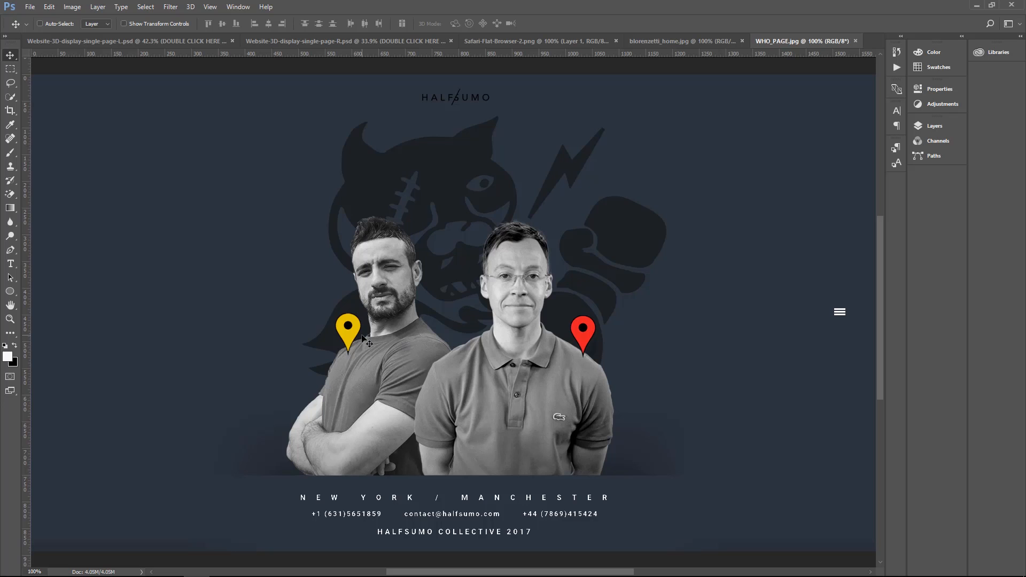
{"action": "mouse_move", "coordinate": [516, 416]}
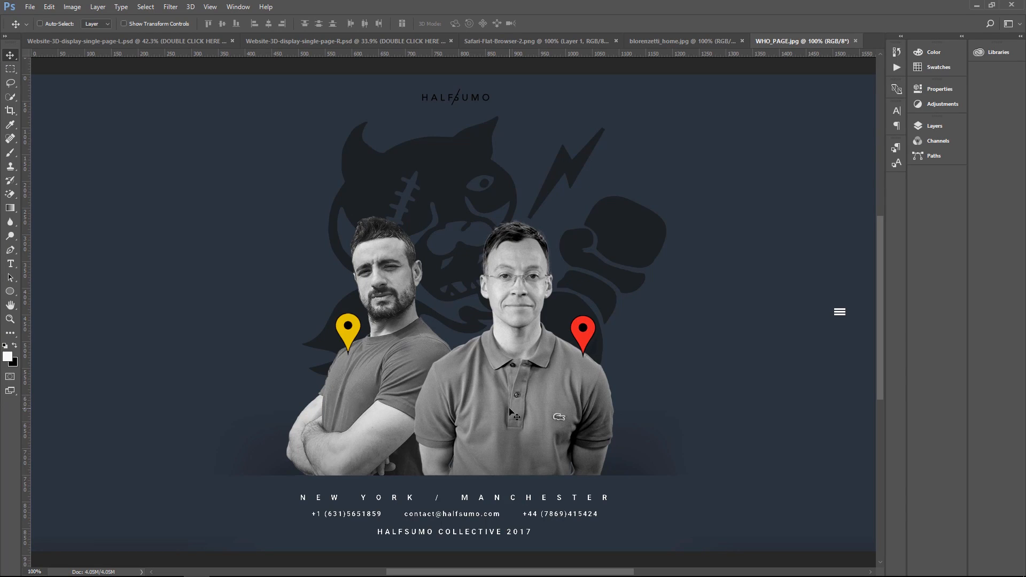
{"action": "mouse_move", "coordinate": [419, 378]}
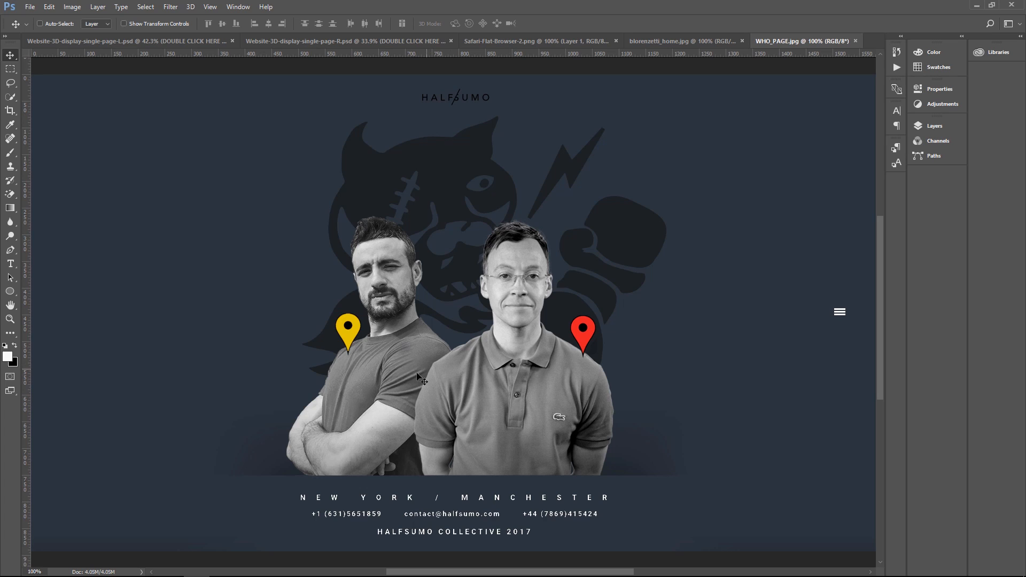
{"action": "mouse_move", "coordinate": [521, 421]}
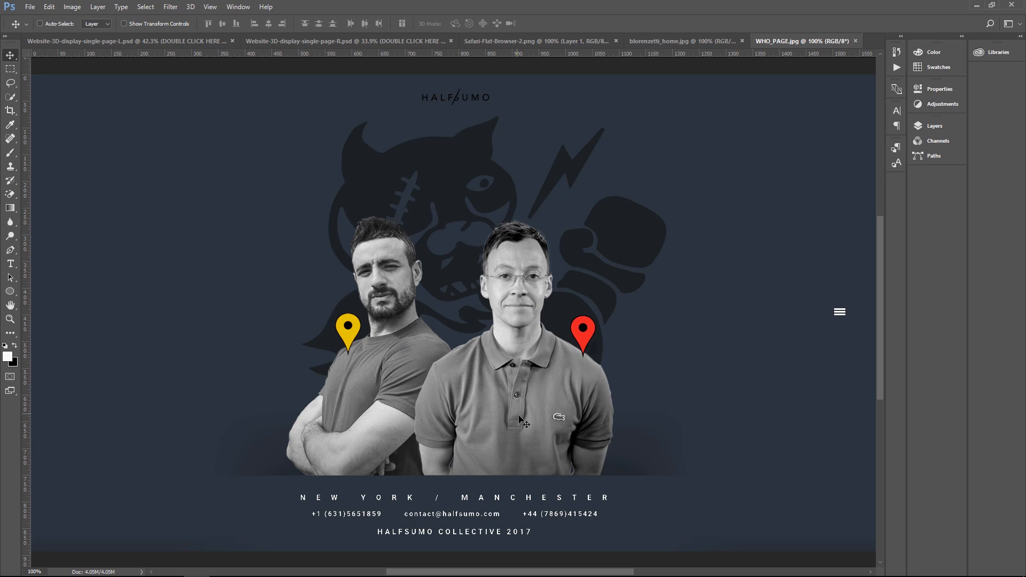
{"action": "mouse_move", "coordinate": [565, 439]}
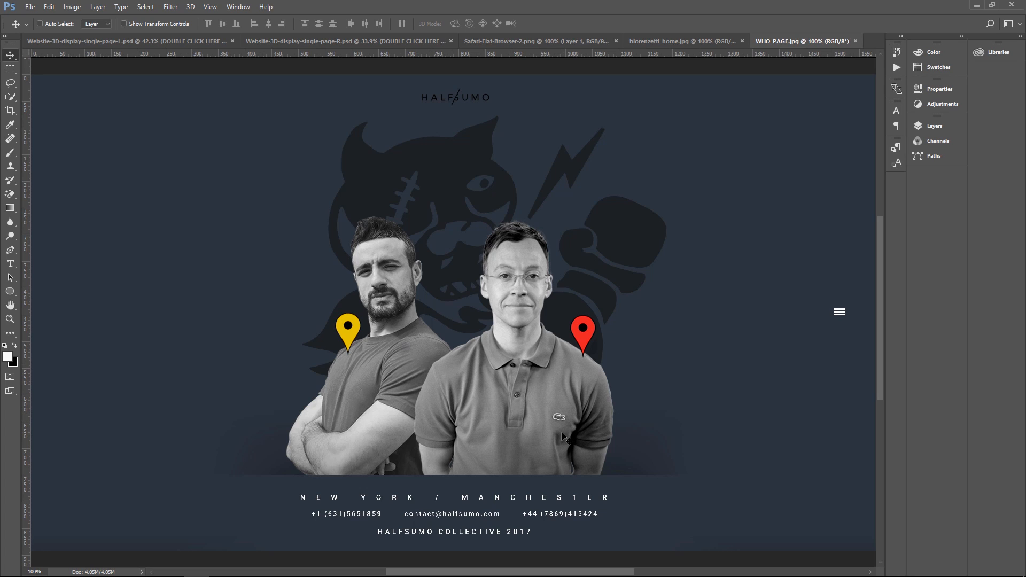
{"action": "mouse_move", "coordinate": [579, 478]}
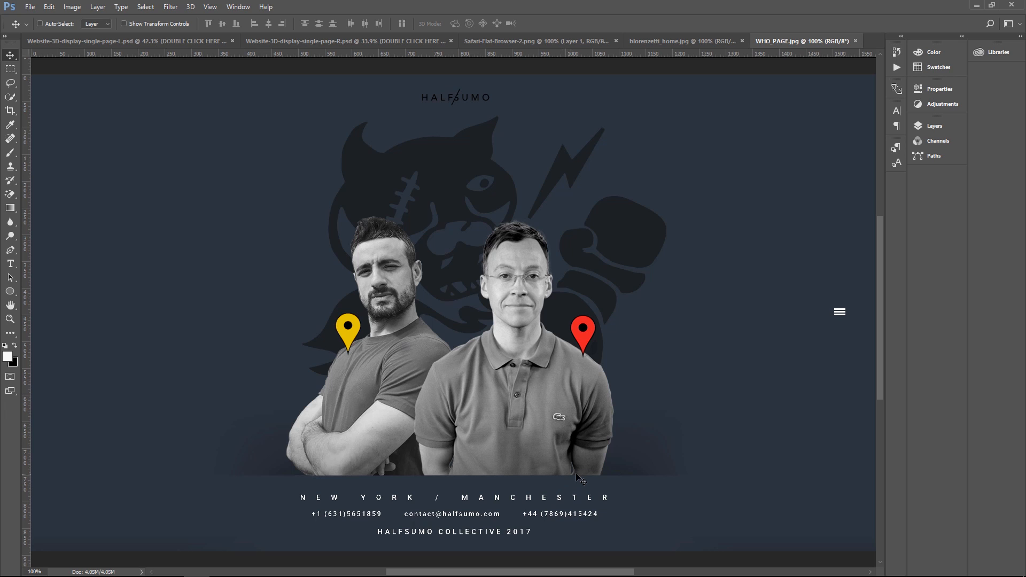
{"action": "left_click", "coordinate": [348, 40]}
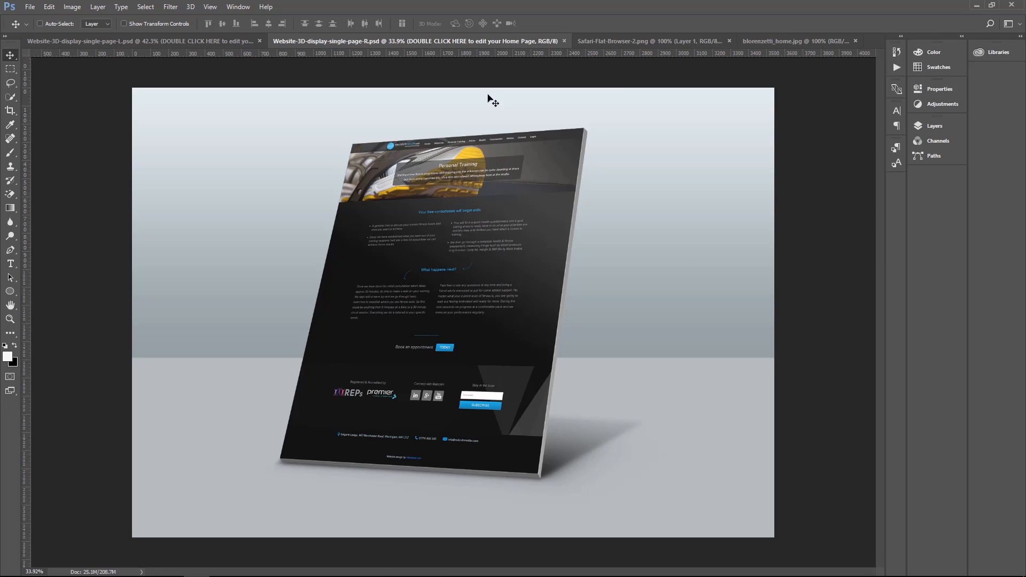
Show Safari-Flat-Browser-2.png, then the Website-3D-display-single-page-L.psd tilted homepage mockup.
{"action": "left_click", "coordinate": [631, 41]}
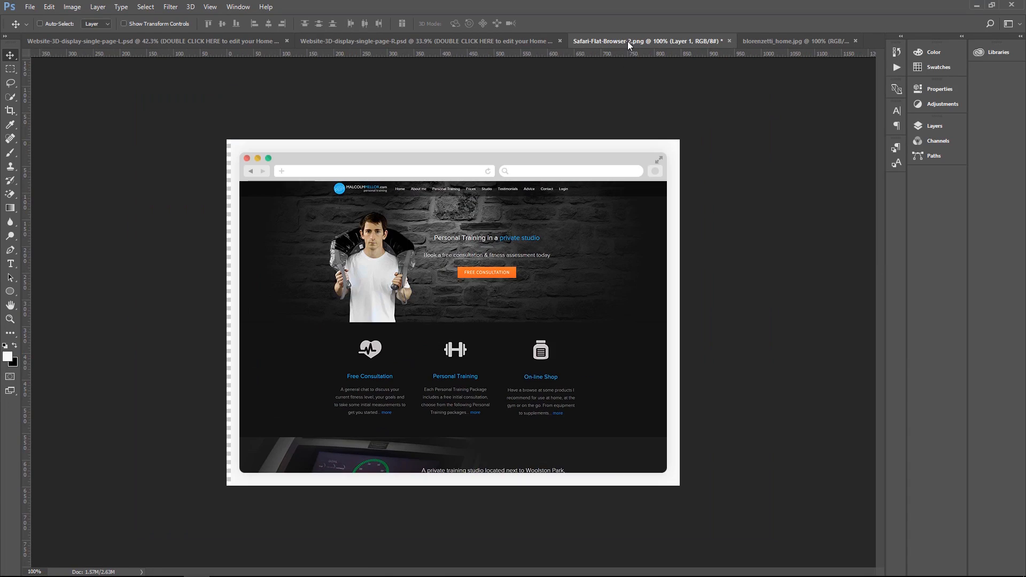
{"action": "left_click", "coordinate": [784, 41]}
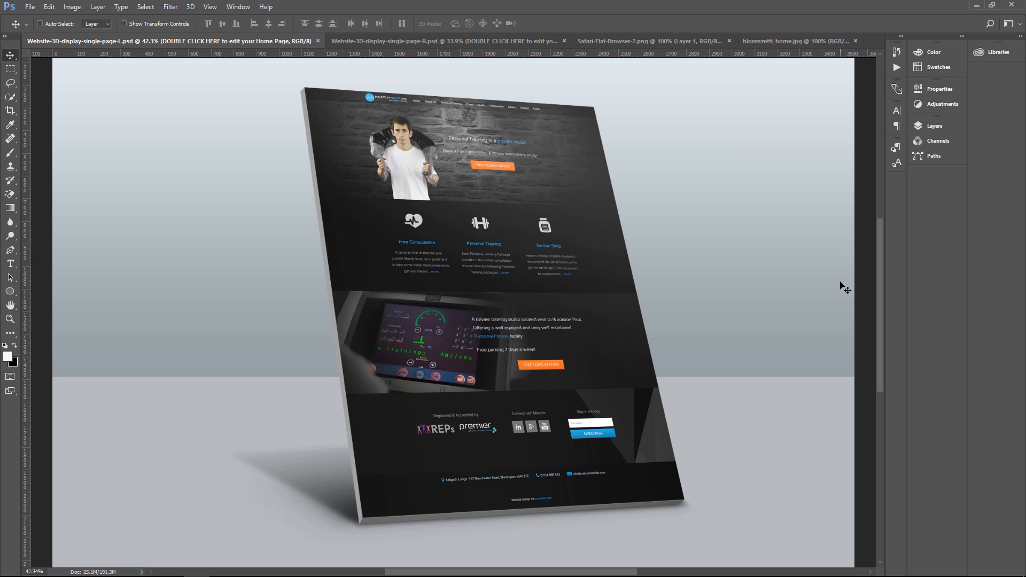
{"action": "mouse_move", "coordinate": [398, 56]}
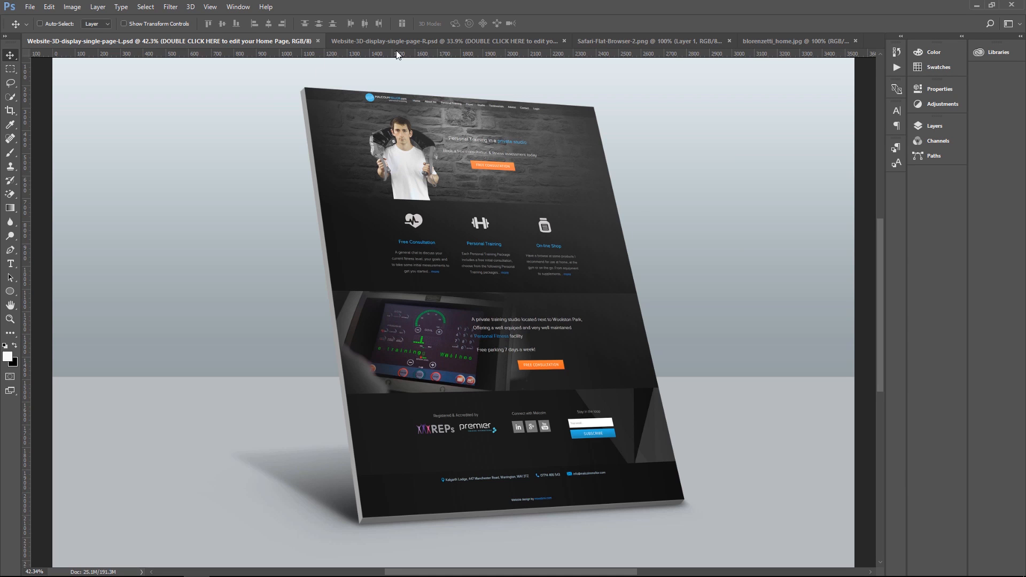